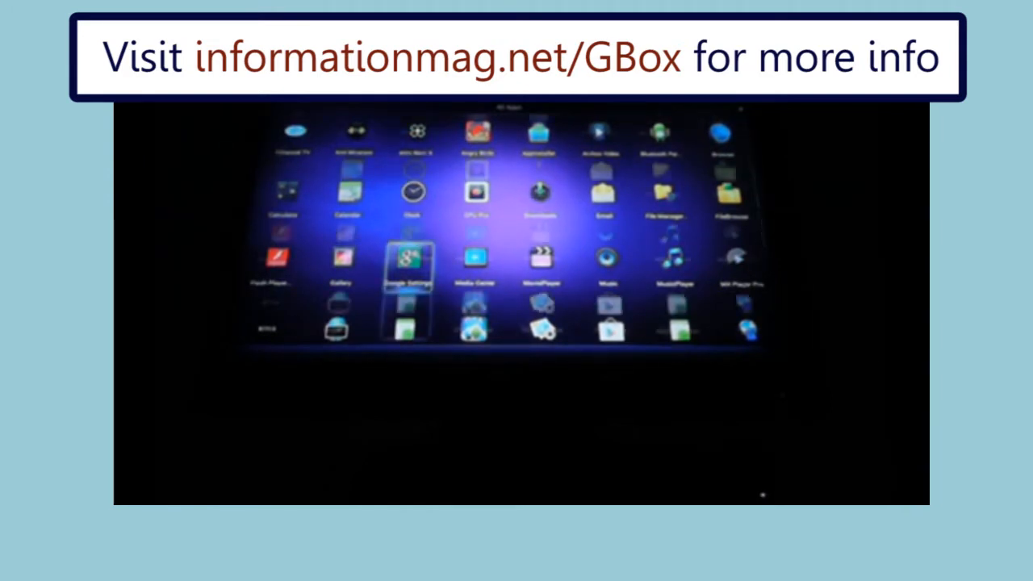
Move along the launcher's app row and enter Android Settings
{"action": "scroll", "scroll_direction": "down", "scroll_amount": 3}
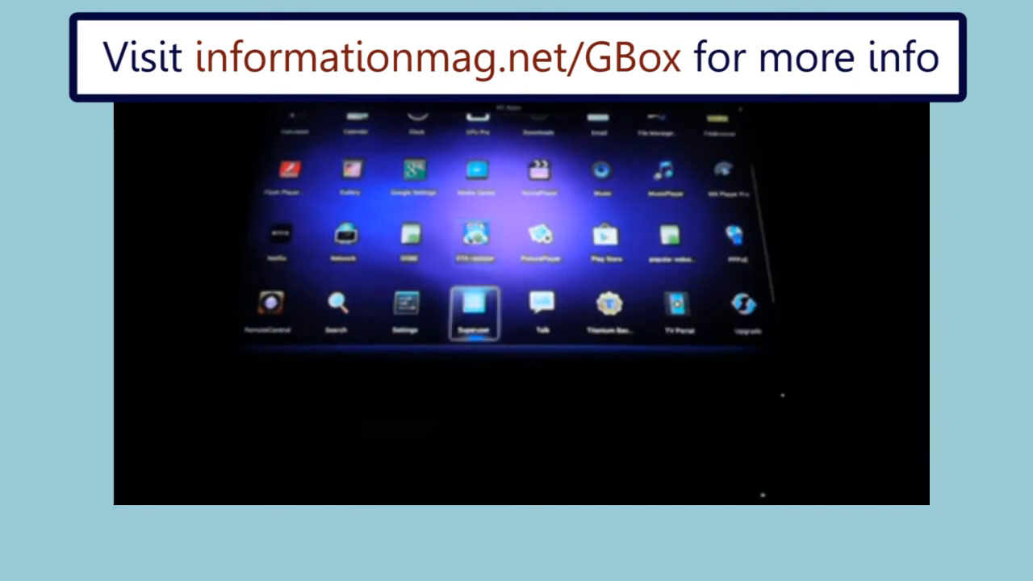
{"action": "left_click", "coordinate": [611, 310]}
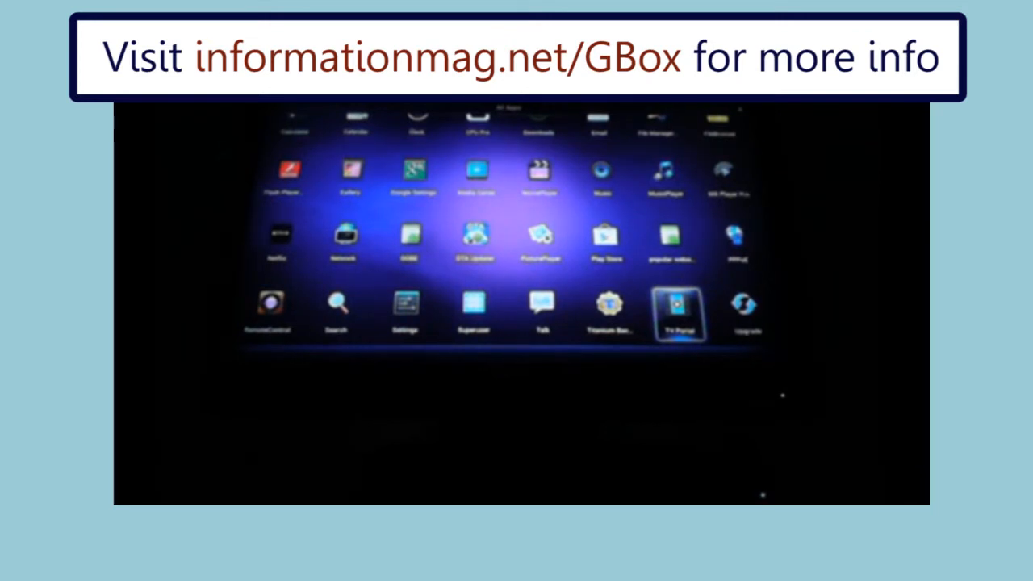
{"action": "left_click", "coordinate": [543, 310]}
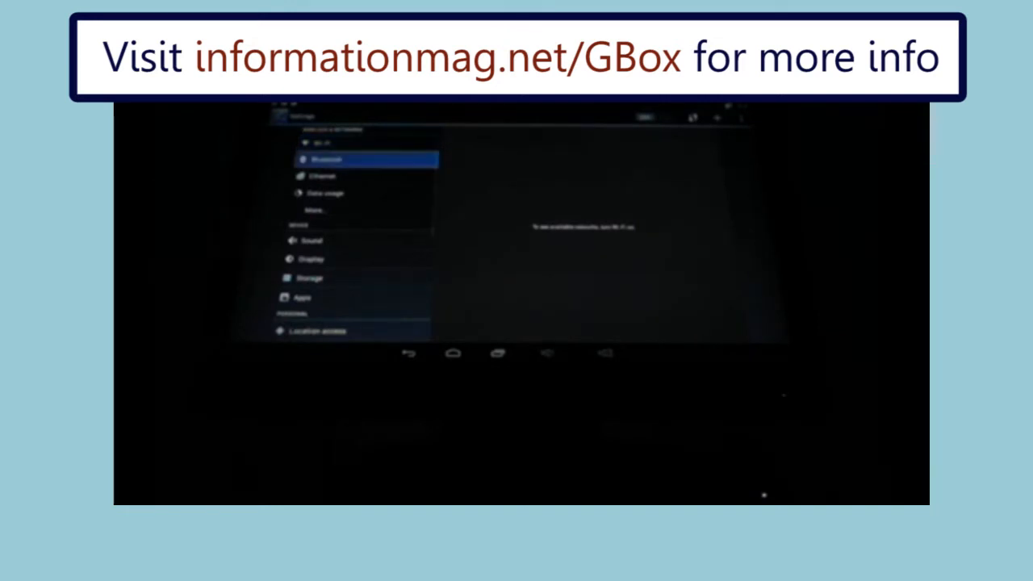
{"action": "left_click", "coordinate": [310, 239]}
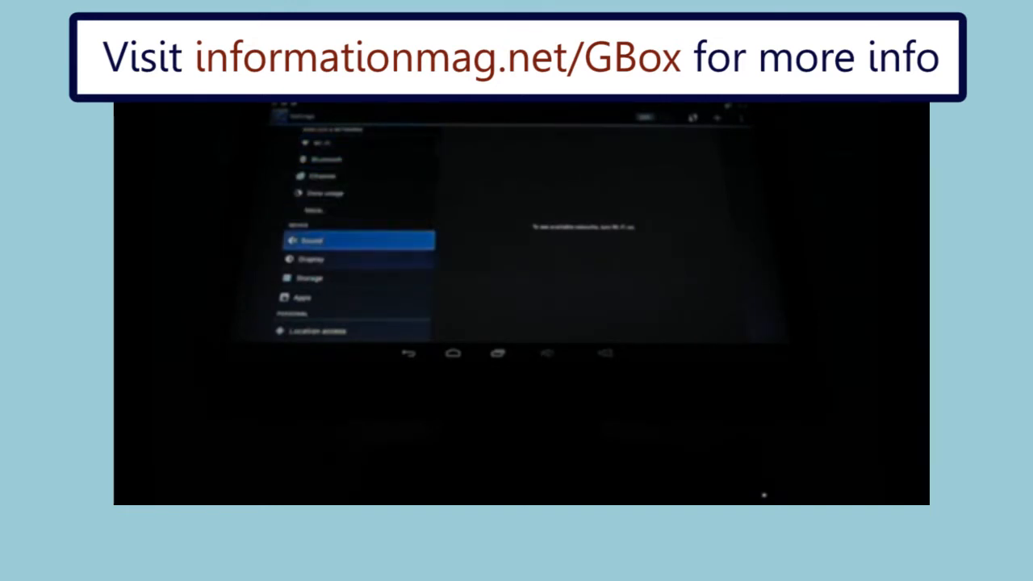
Select Storage in the settings list to show the internal space usage breakdown and SD card details
{"action": "left_click", "coordinate": [310, 259]}
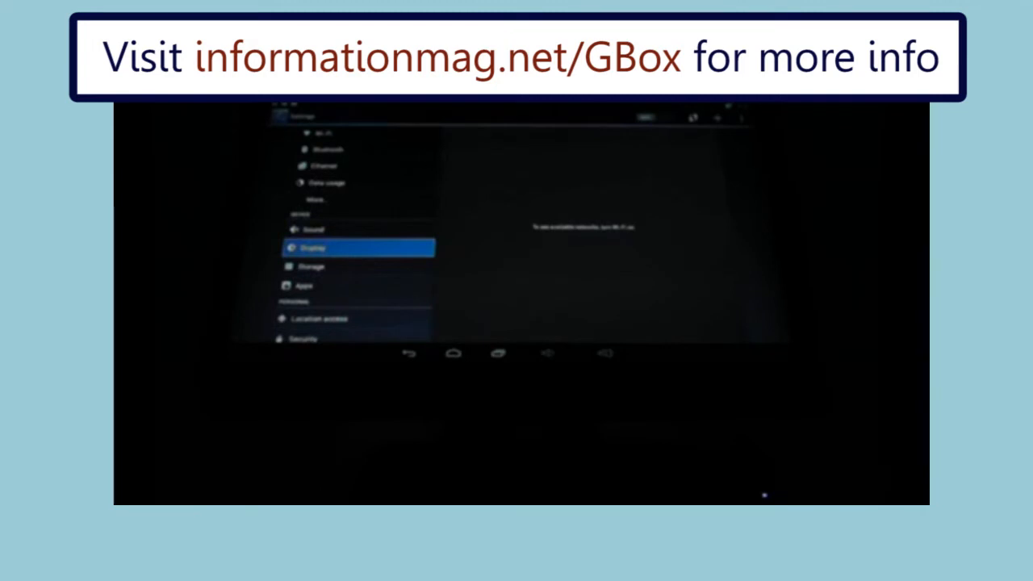
{"action": "left_click", "coordinate": [356, 267]}
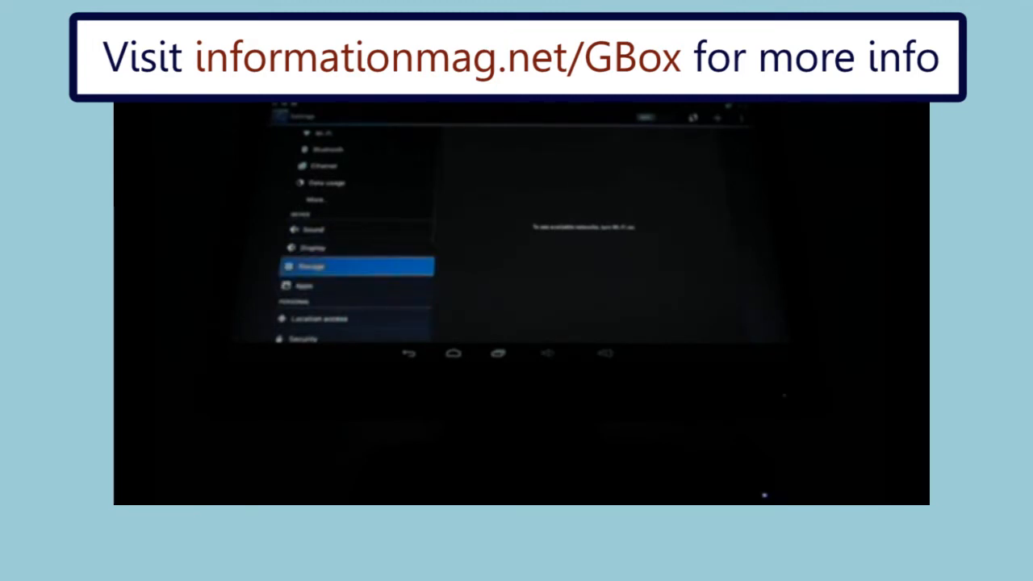
{"action": "left_click", "coordinate": [355, 267]}
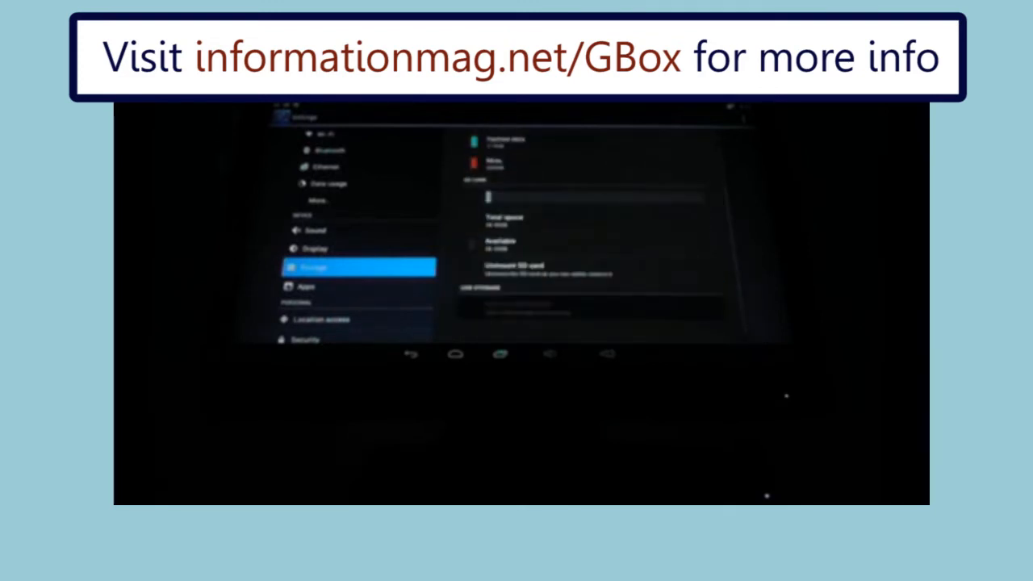
{"action": "left_click", "coordinate": [587, 245]}
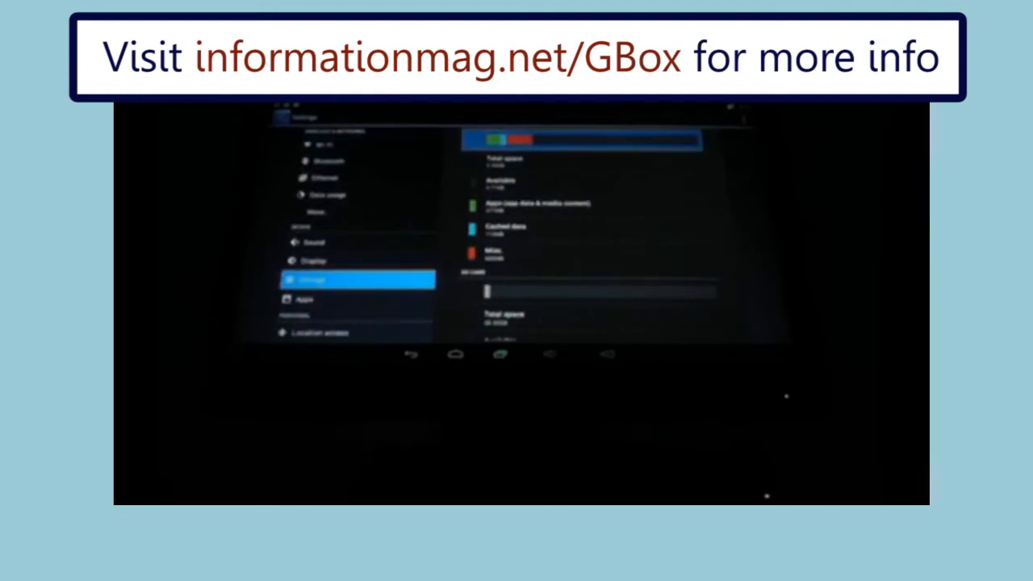
{"action": "left_click", "coordinate": [536, 204]}
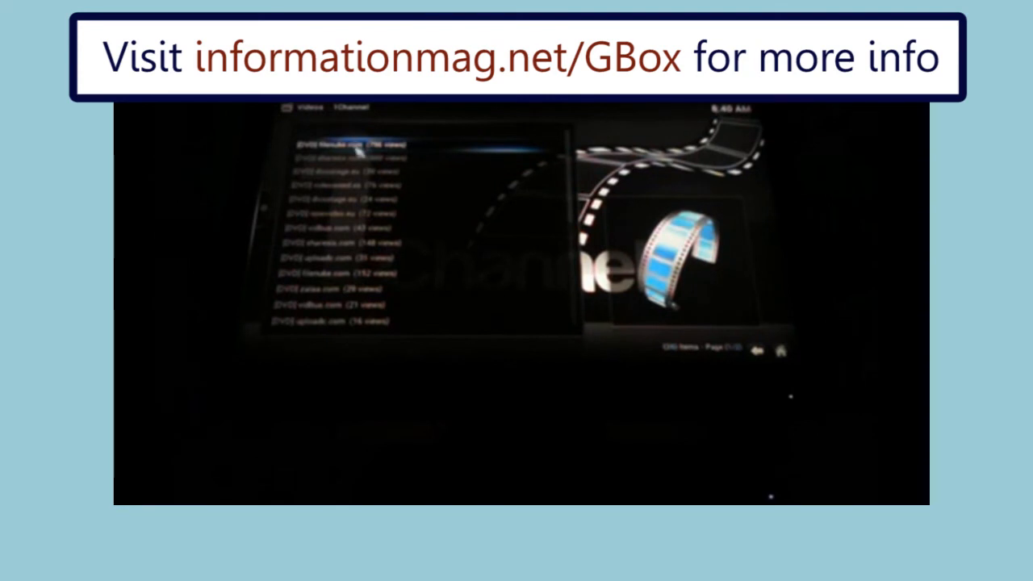
{"action": "left_click", "coordinate": [347, 145]}
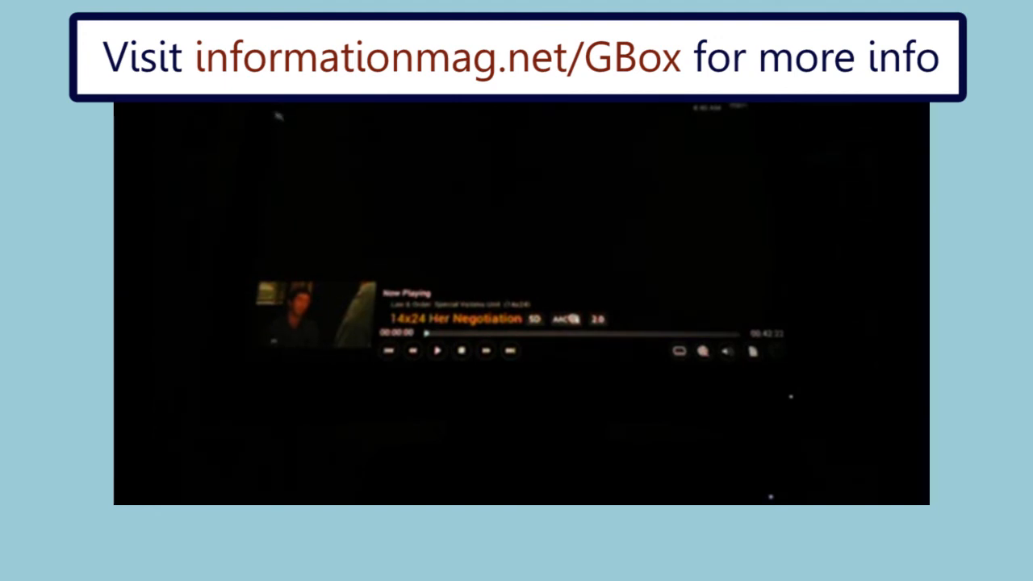
{"action": "mouse_move", "coordinate": [646, 303]}
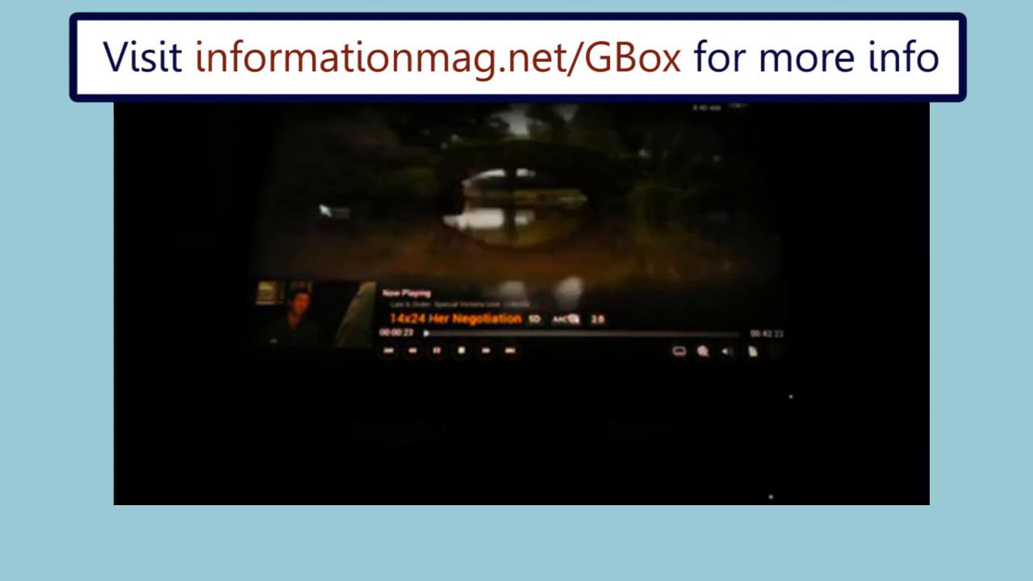
Bring up XBMC's on-screen playback controls over the playing Her Negotiation episode
{"action": "left_click", "coordinate": [436, 350]}
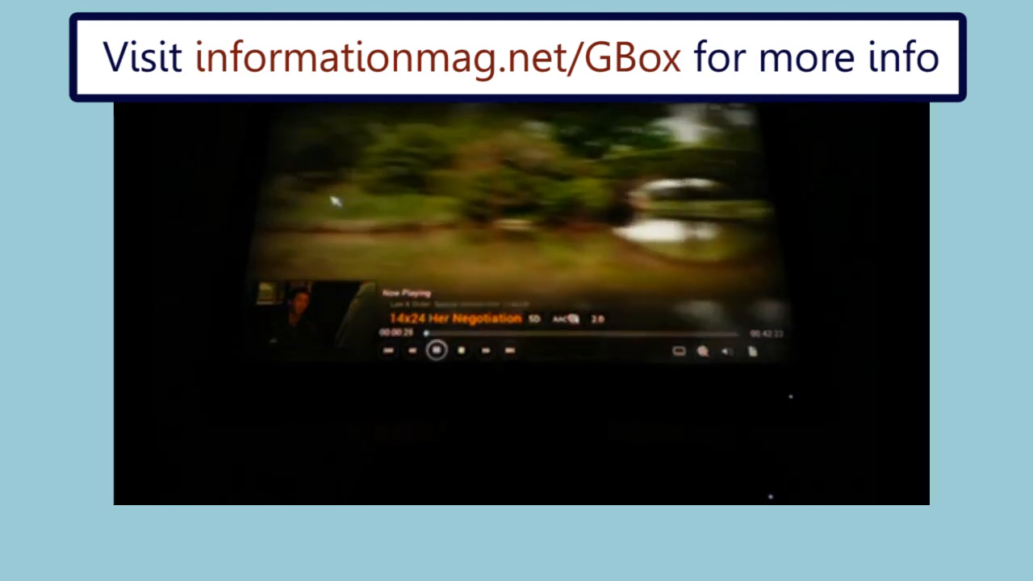